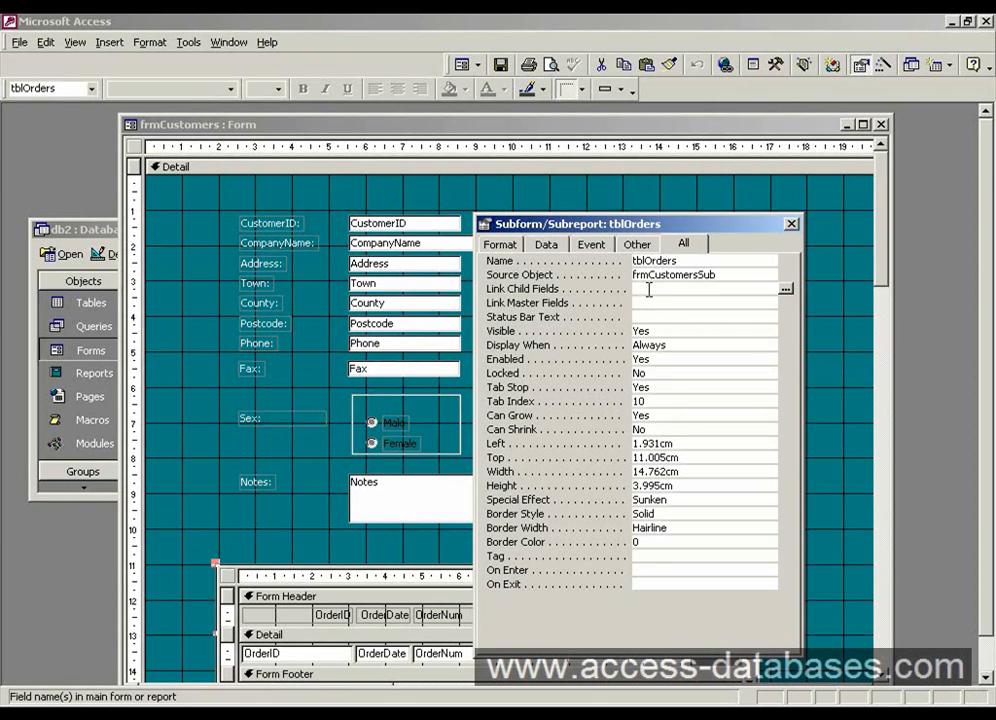
# - Select the Link Child Fields property of the tblOrders subform to launch the Subform Field Linker
pyautogui.click(786, 289)
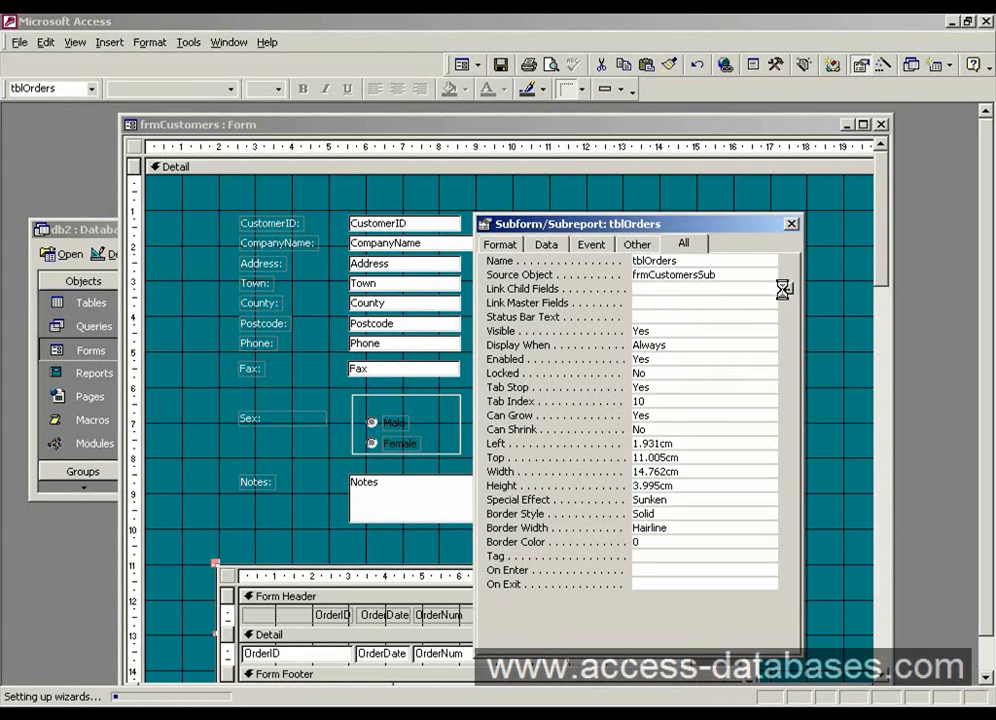